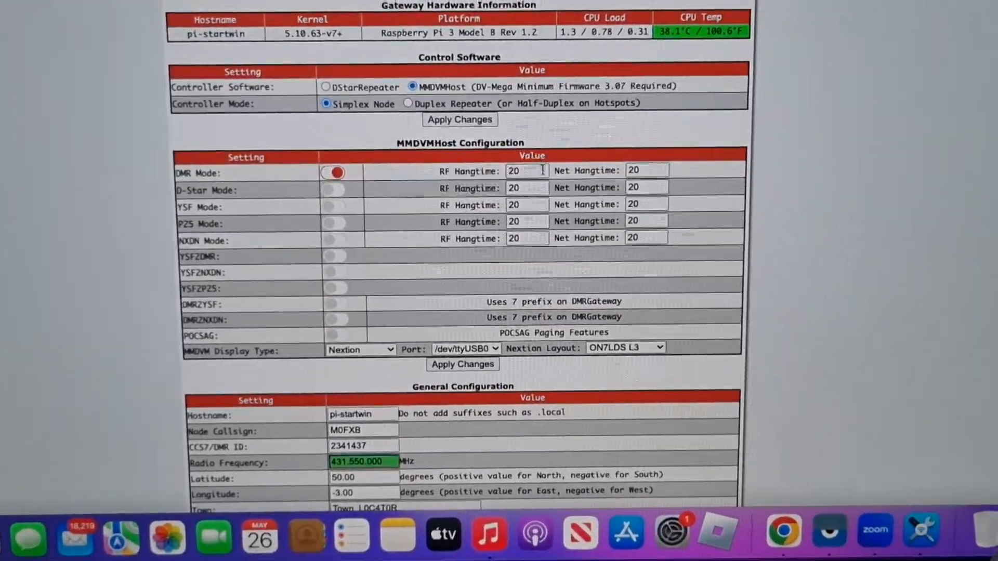
Set the Nextion display Port to modem in MMDVMHost Configuration and apply the changes.
scroll("down", 3)
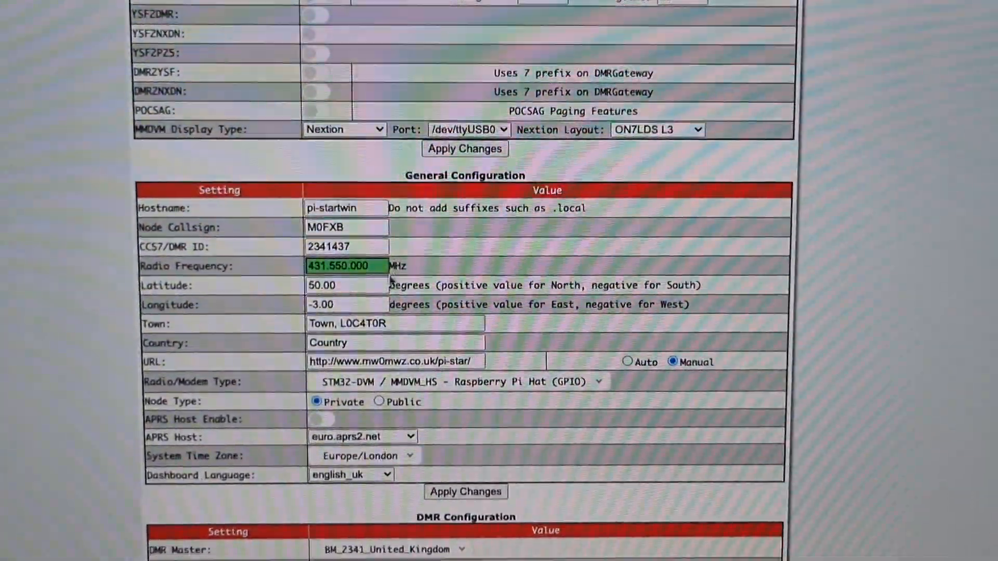
scroll("down", 3)
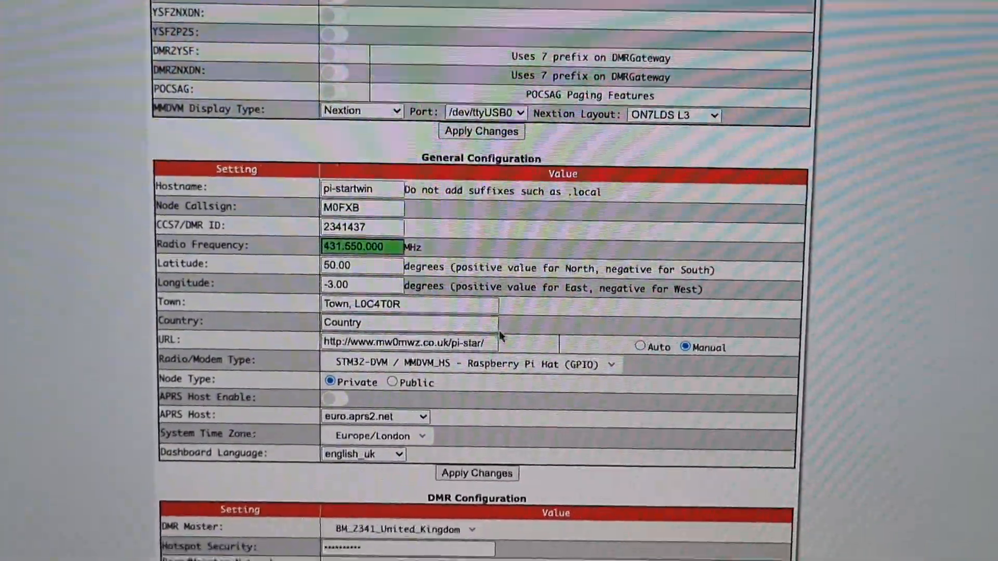
scroll("down", 3)
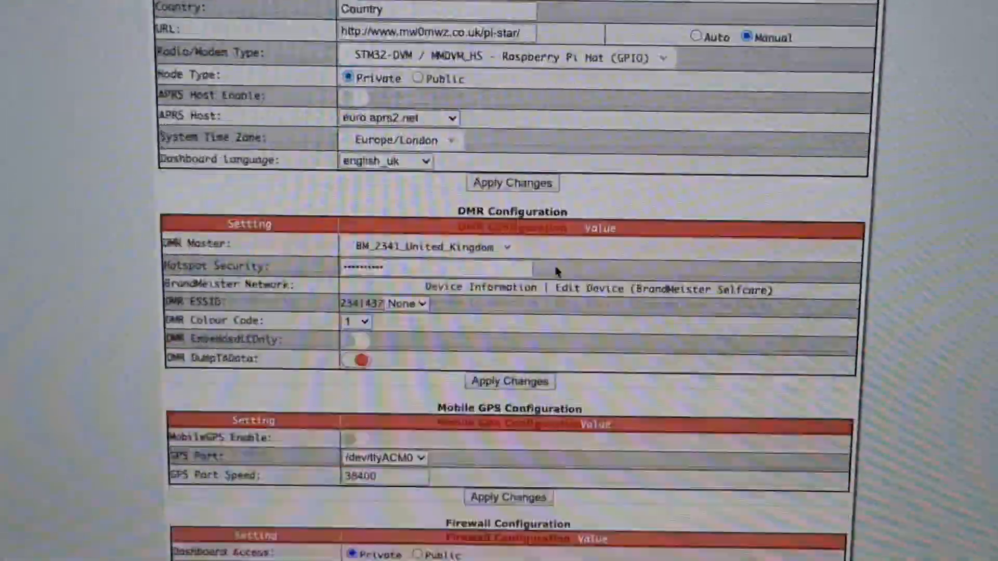
scroll("up", 3)
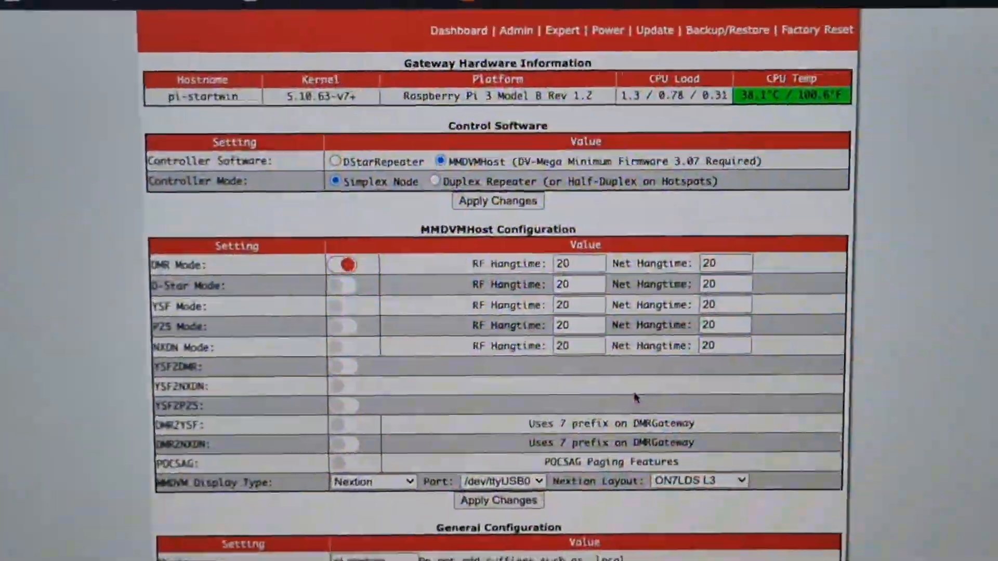
scroll("down", 3)
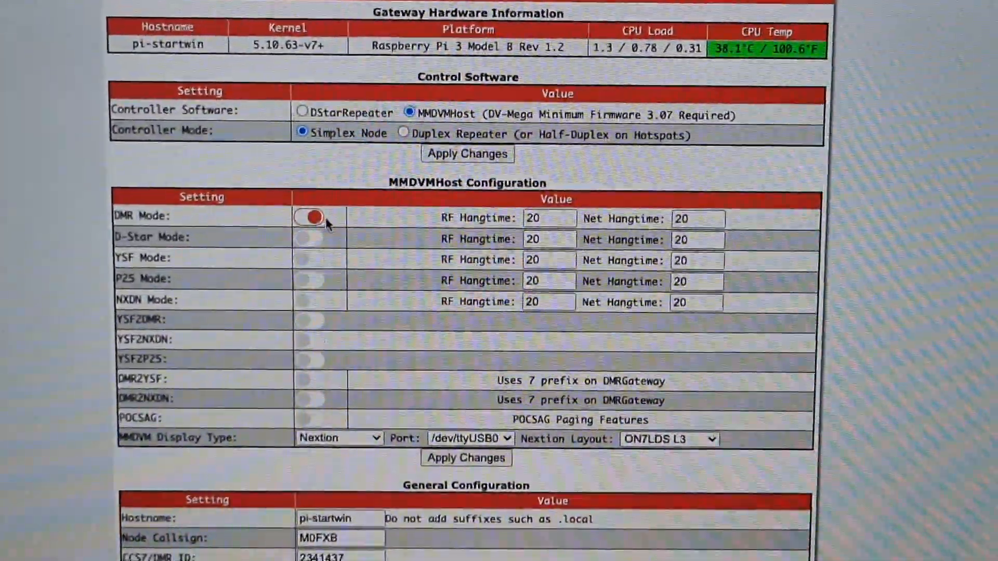
scroll("down", 3)
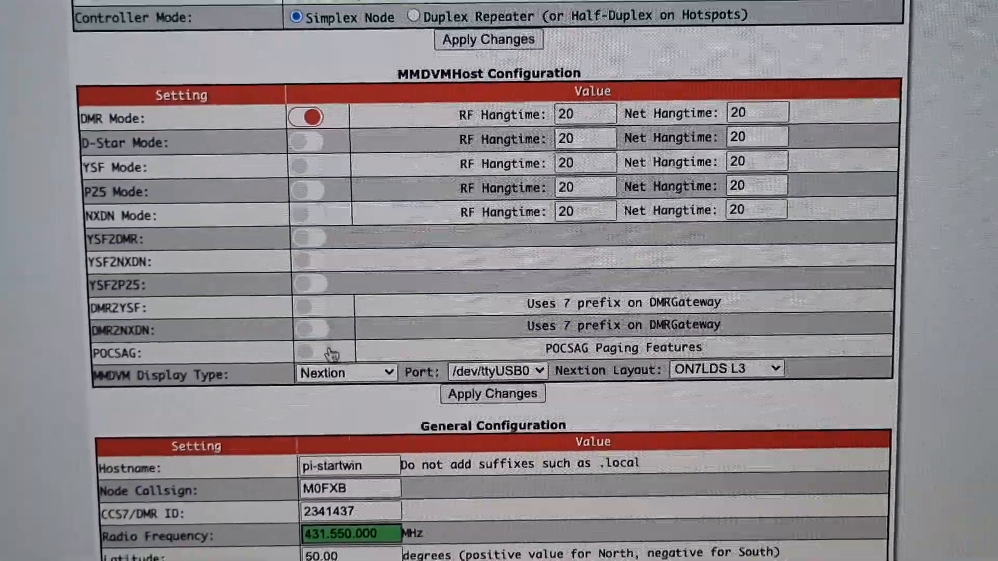
scroll("up", 3)
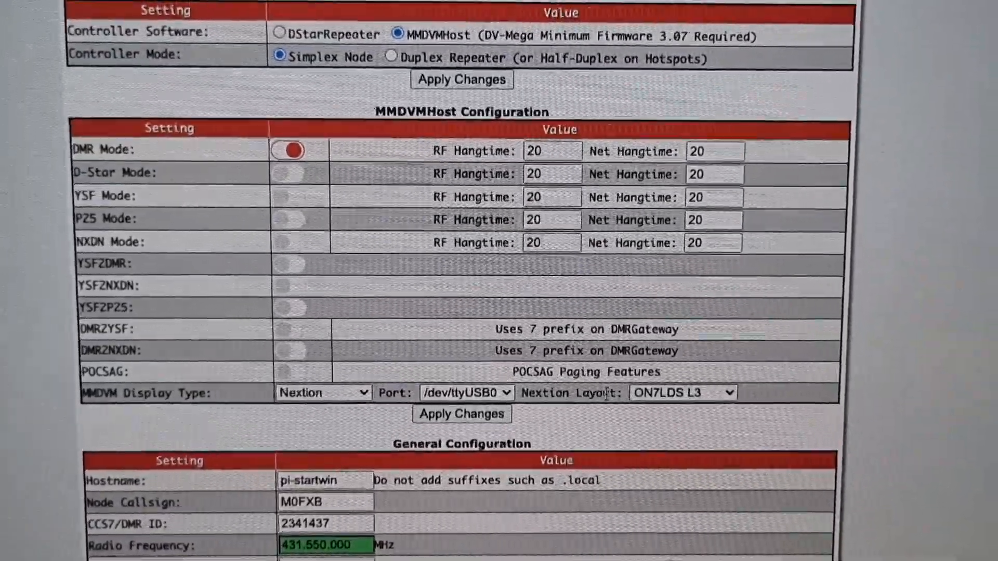
left_click(468, 393)
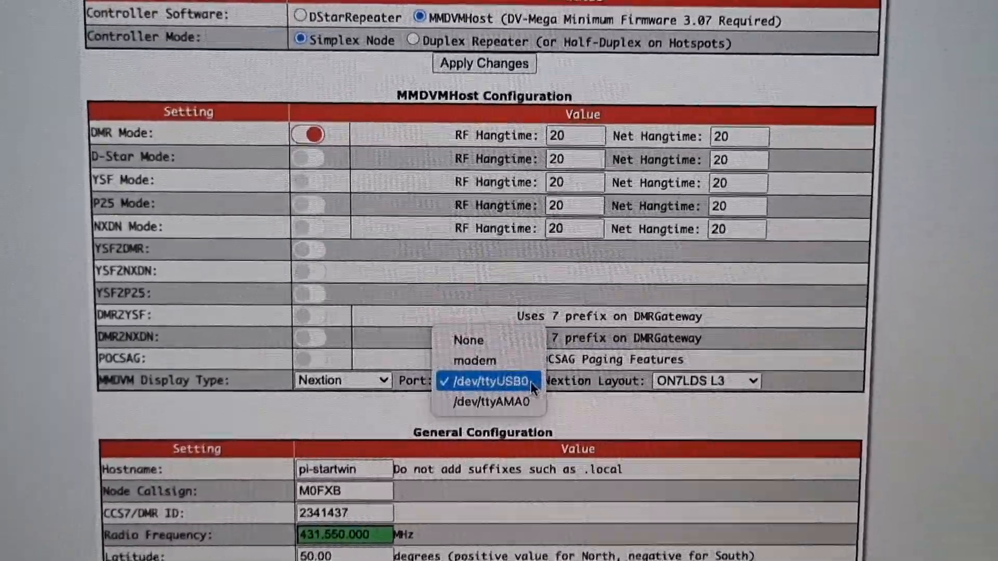
mouse_move(487, 372)
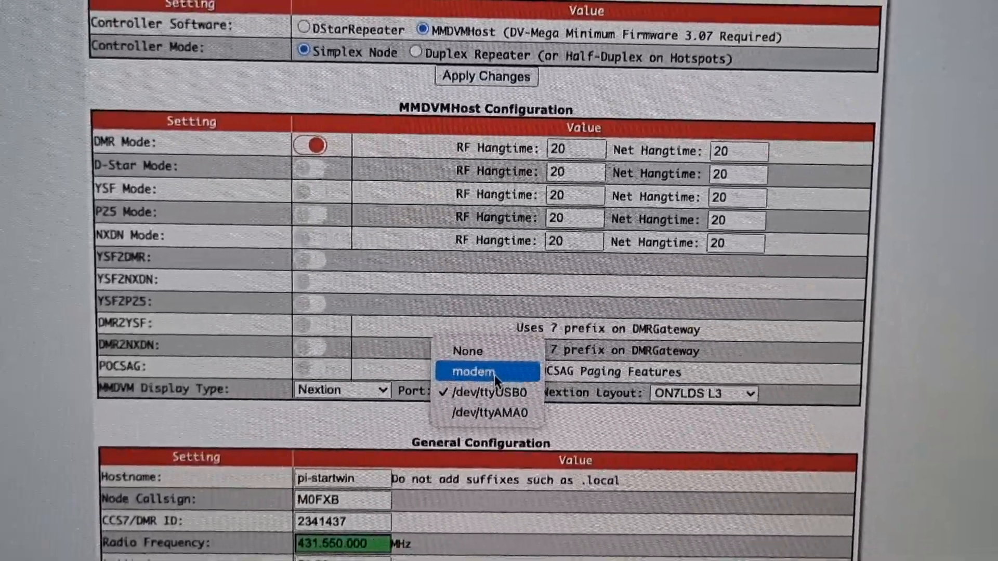
mouse_move(500, 426)
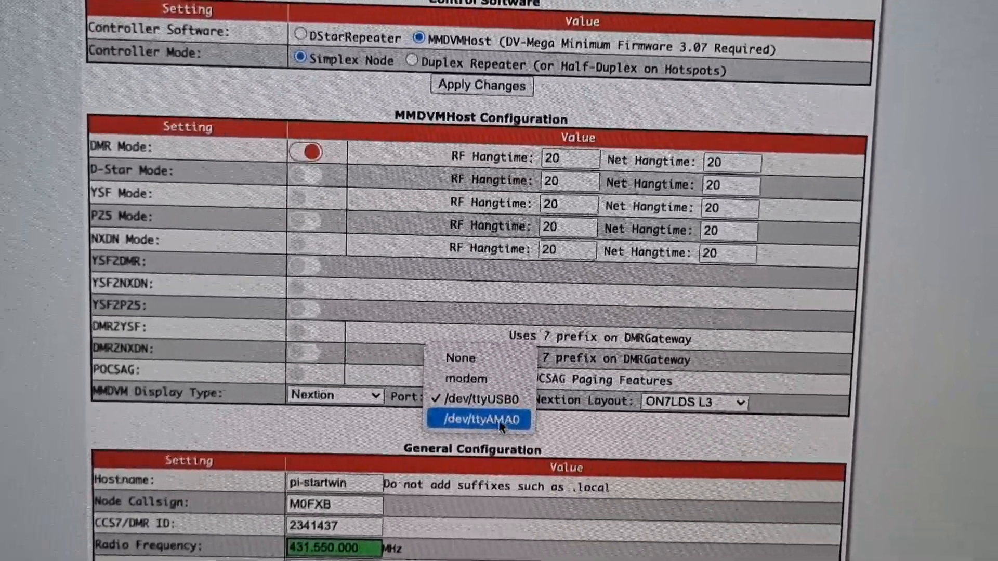
mouse_move(452, 373)
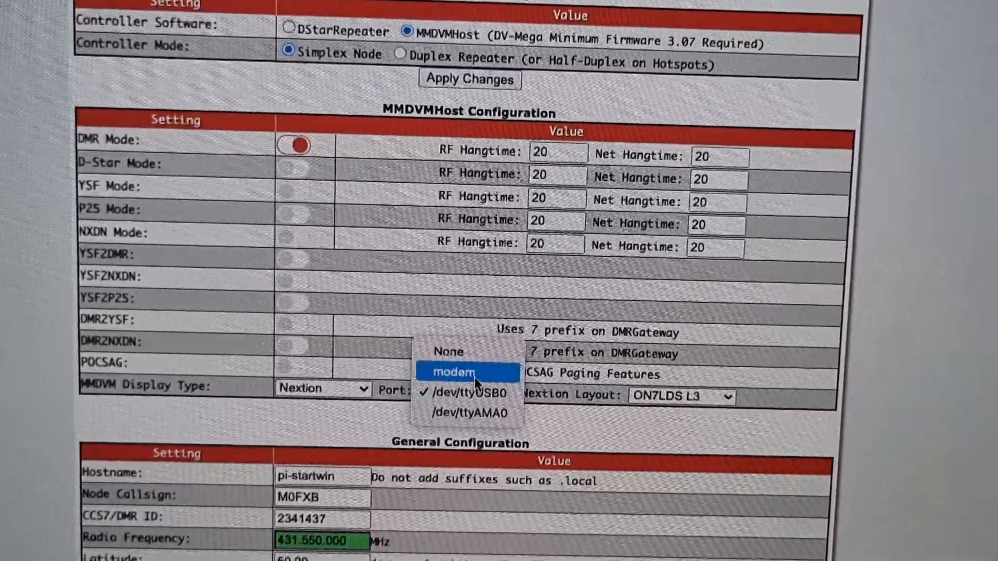
left_click(453, 372)
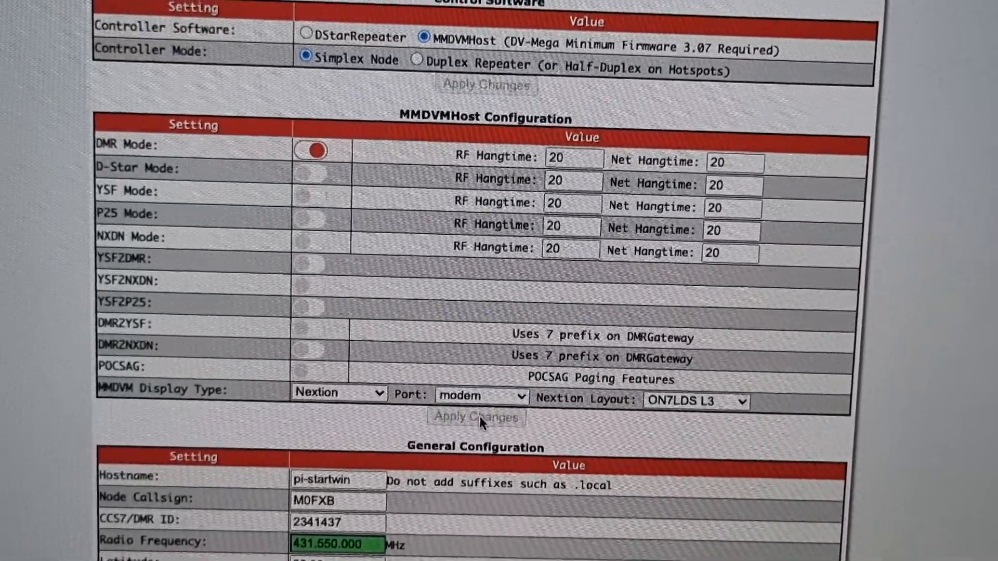
scroll("down", 3)
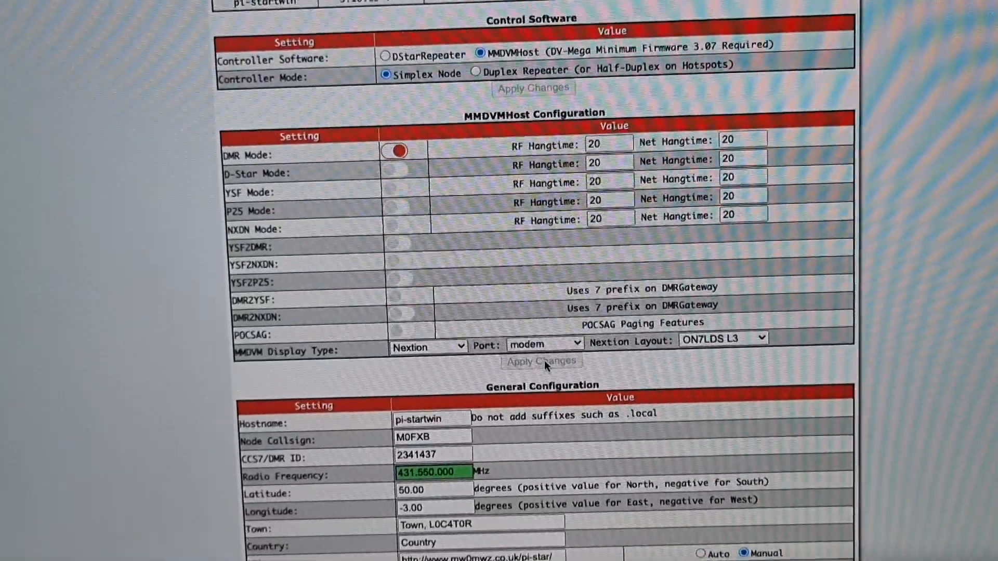
scroll("down", 3)
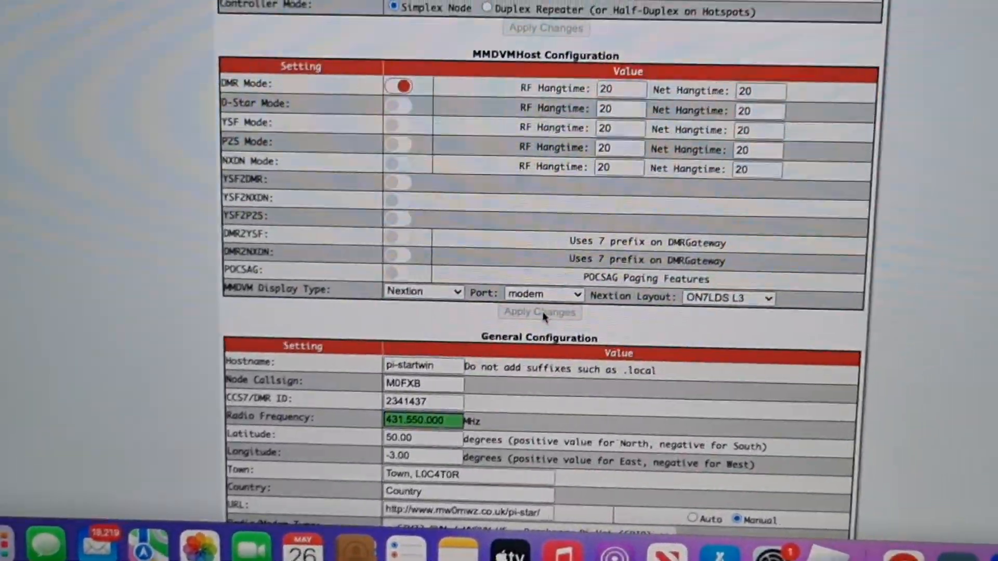